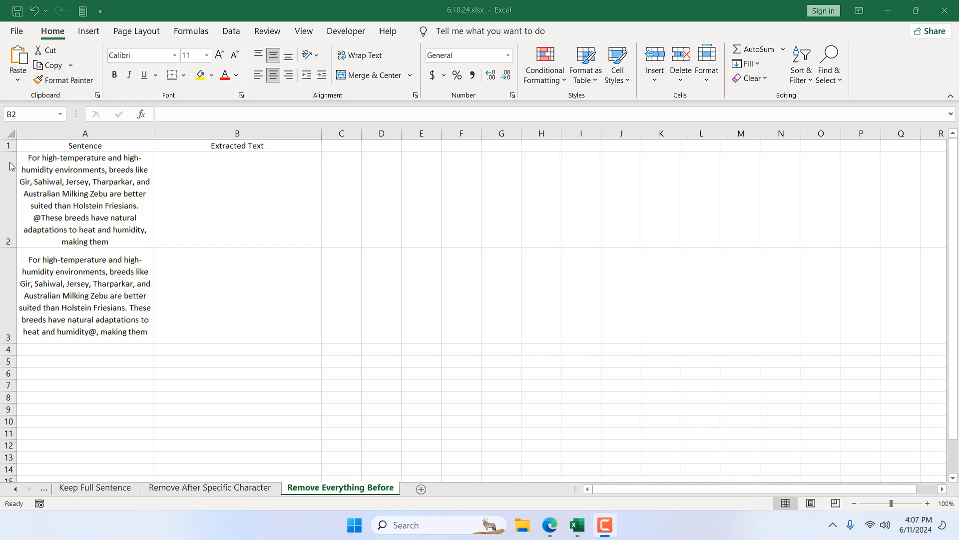
# Select the Sentence and Extracted Text columns and inspect the first sentence in A2
pyautogui.click(84, 134)
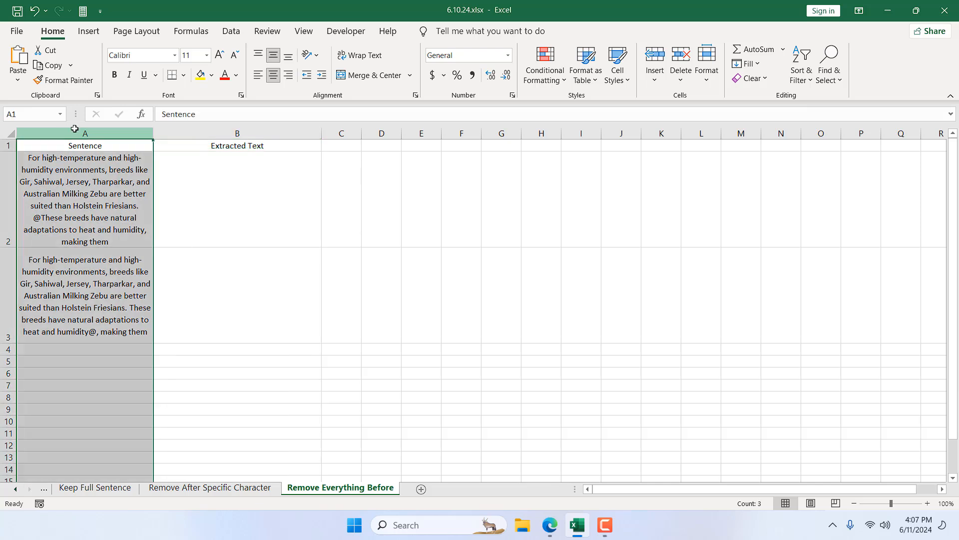
pyautogui.click(237, 133)
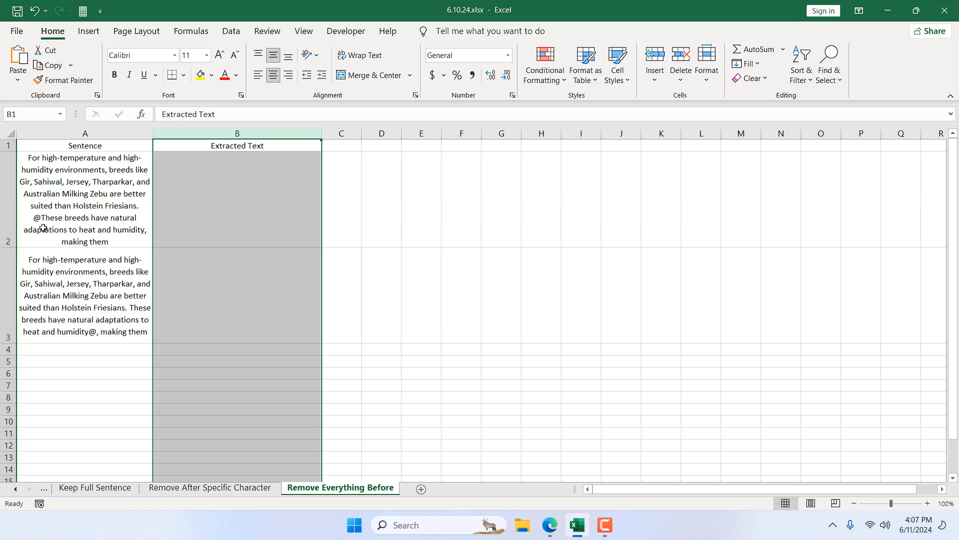
pyautogui.click(84, 199)
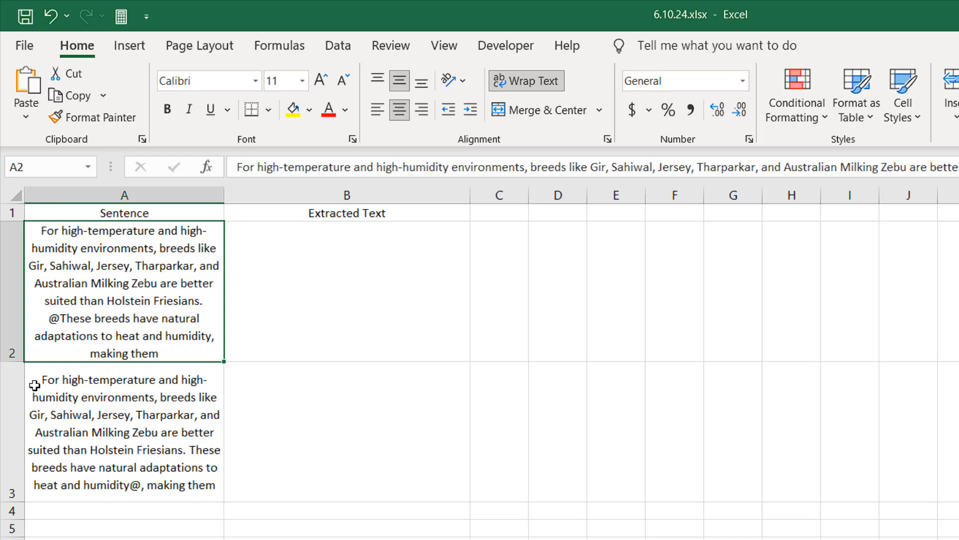
# Enter =FIND("@",A2) in B2 so it returns the @ position, 171
pyautogui.click(346, 292)
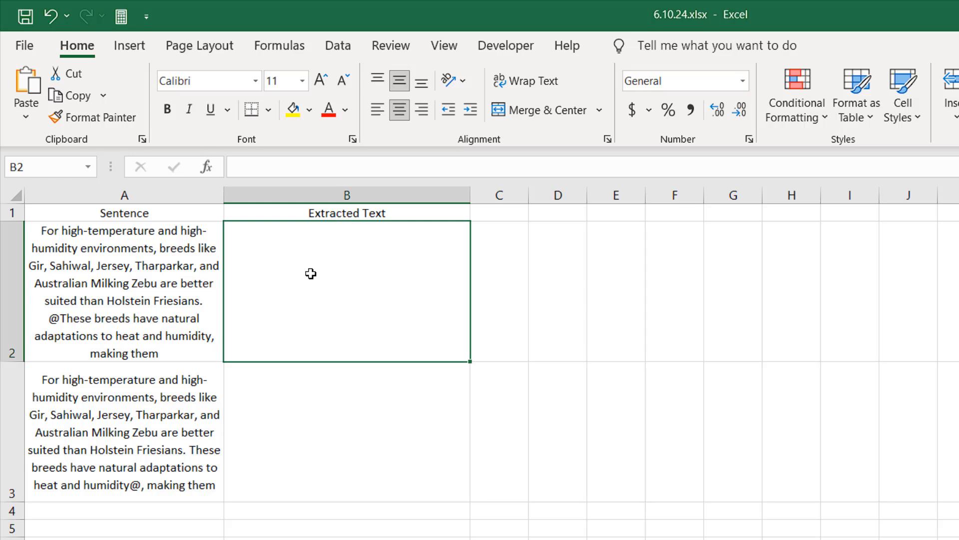
pyautogui.write('=fin')
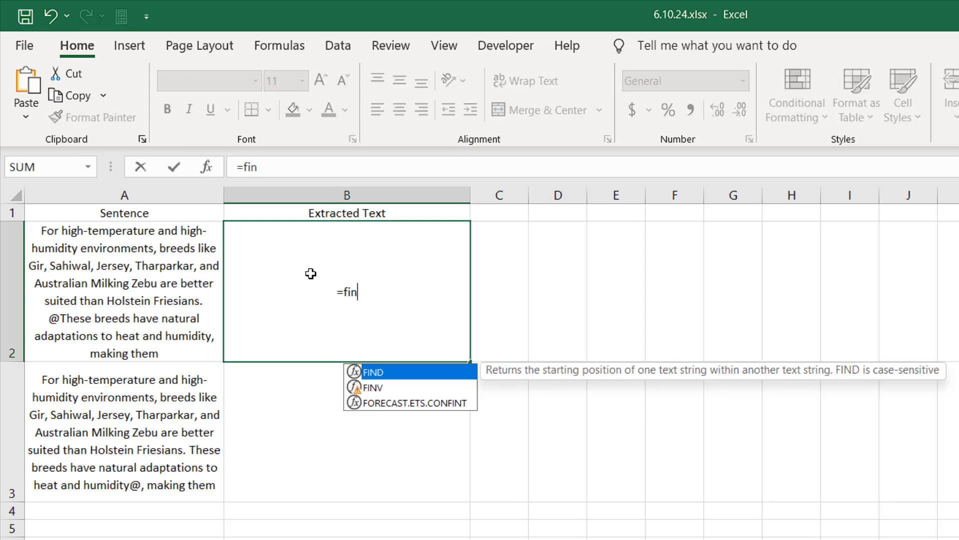
pyautogui.moveTo(397, 372)
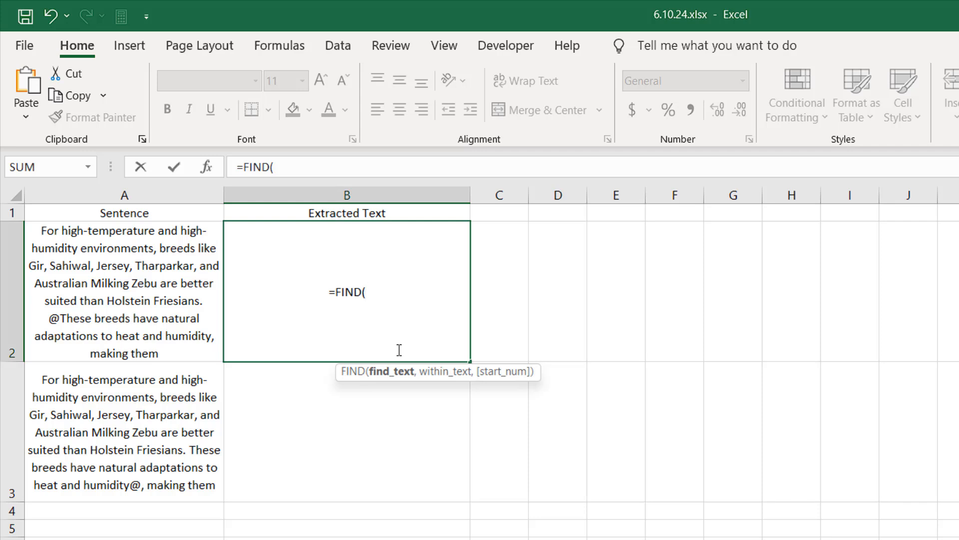
pyautogui.write('"')
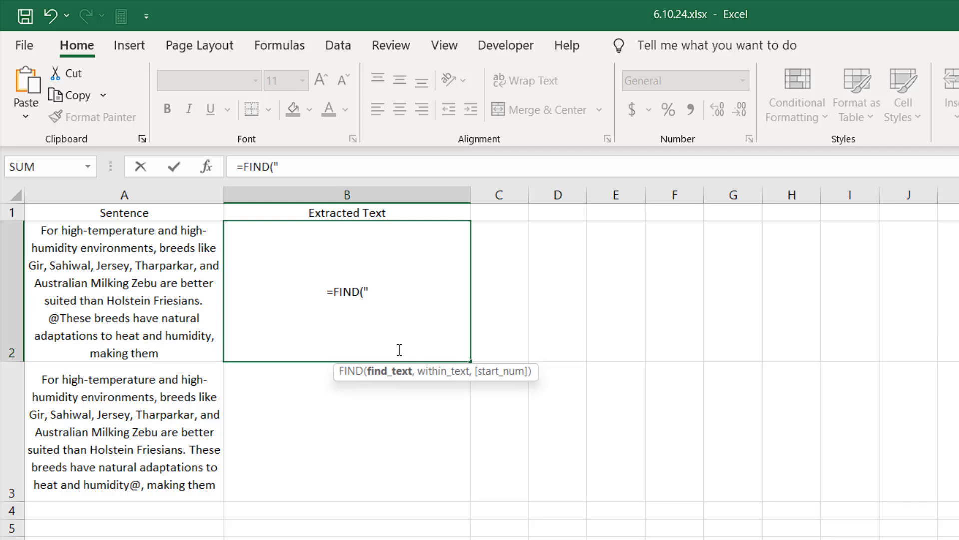
pyautogui.write('@",')
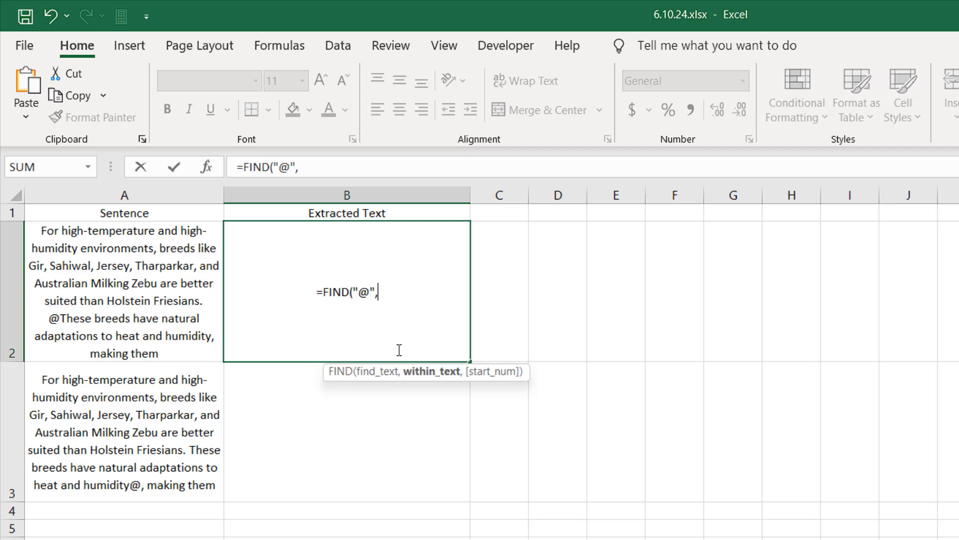
pyautogui.moveTo(147, 298)
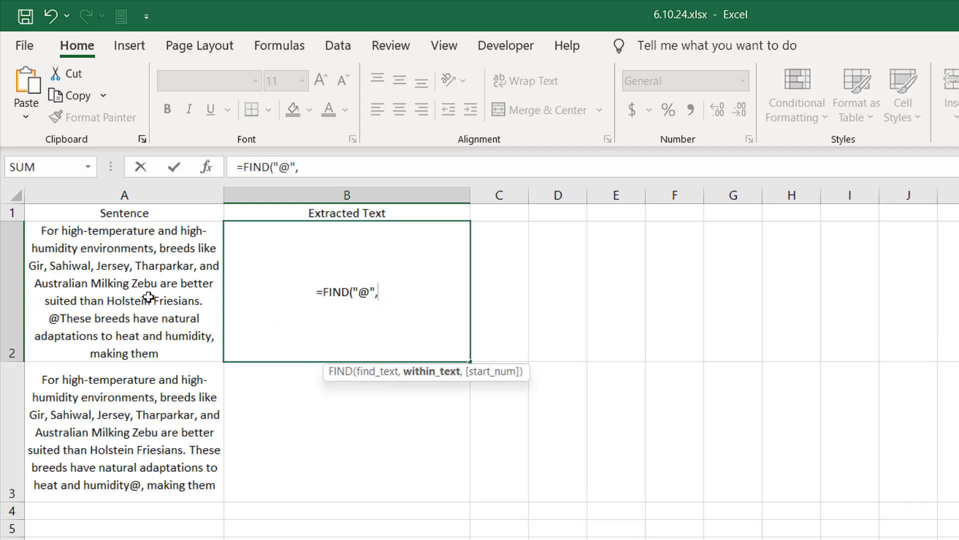
pyautogui.click(124, 291)
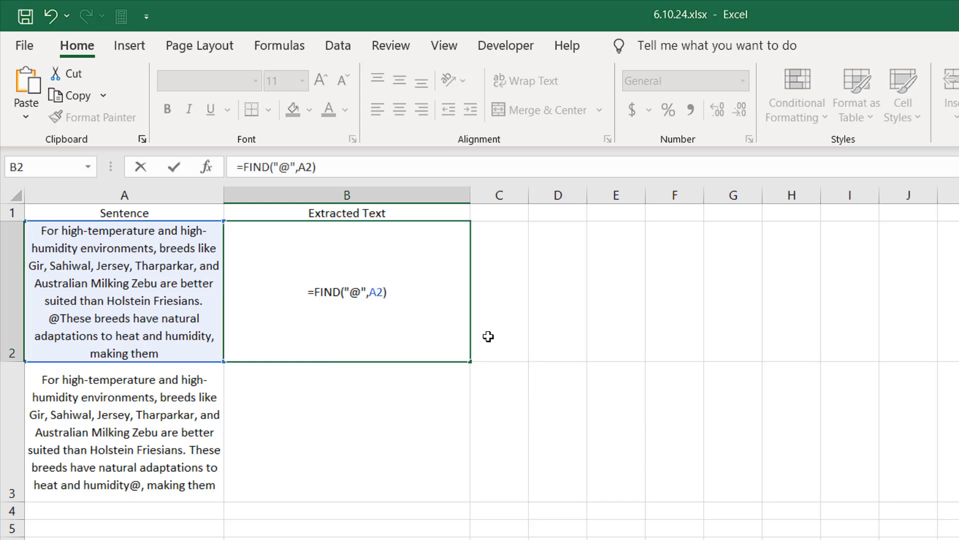
pyautogui.press('Enter')
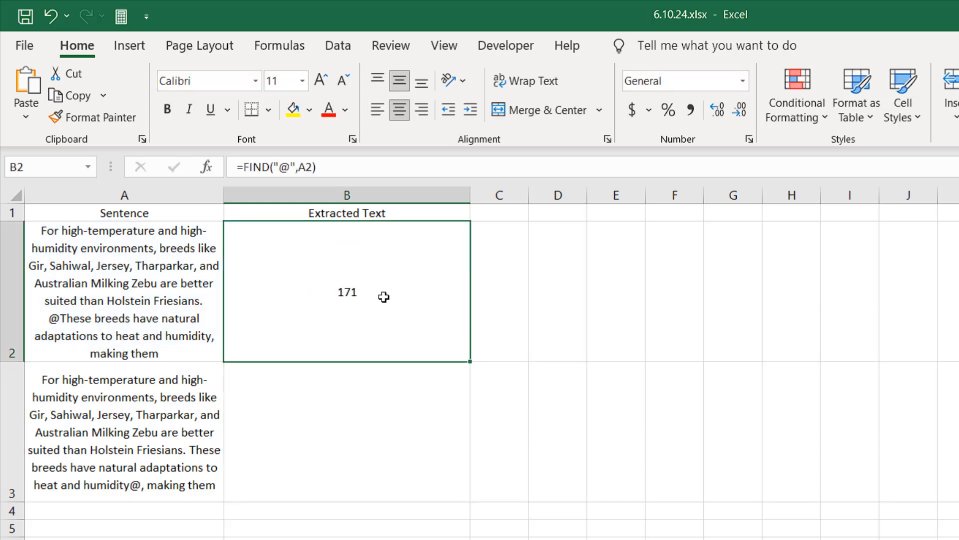
pyautogui.moveTo(316, 315)
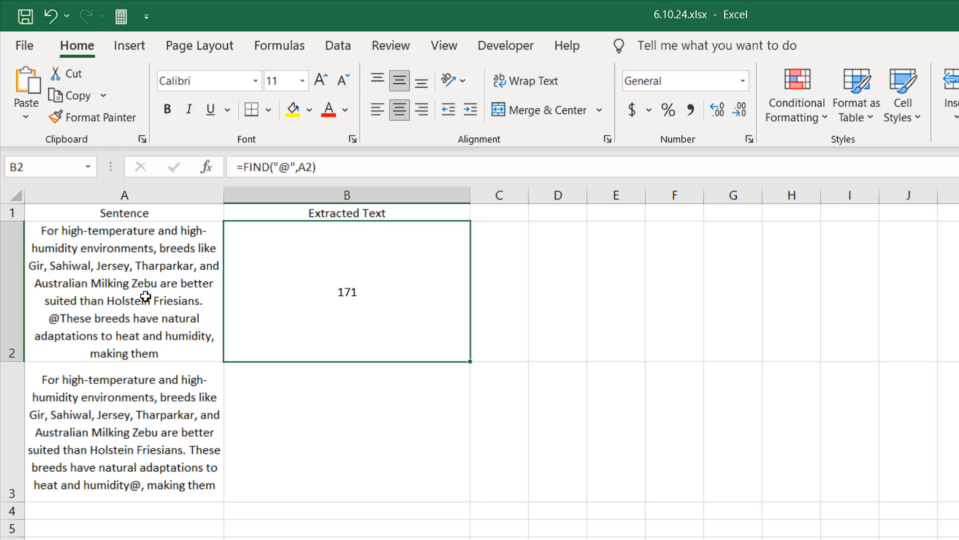
pyautogui.moveTo(333, 297)
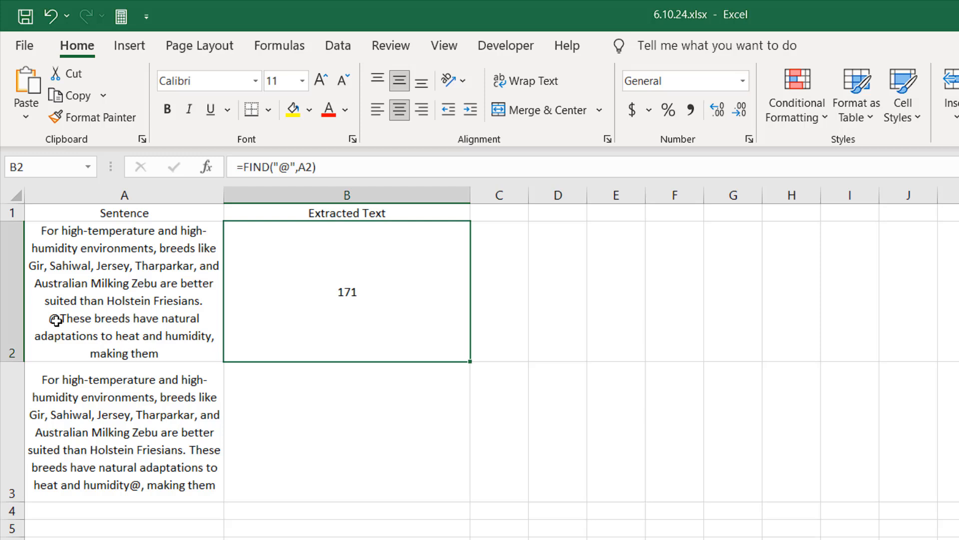
pyautogui.moveTo(100, 263)
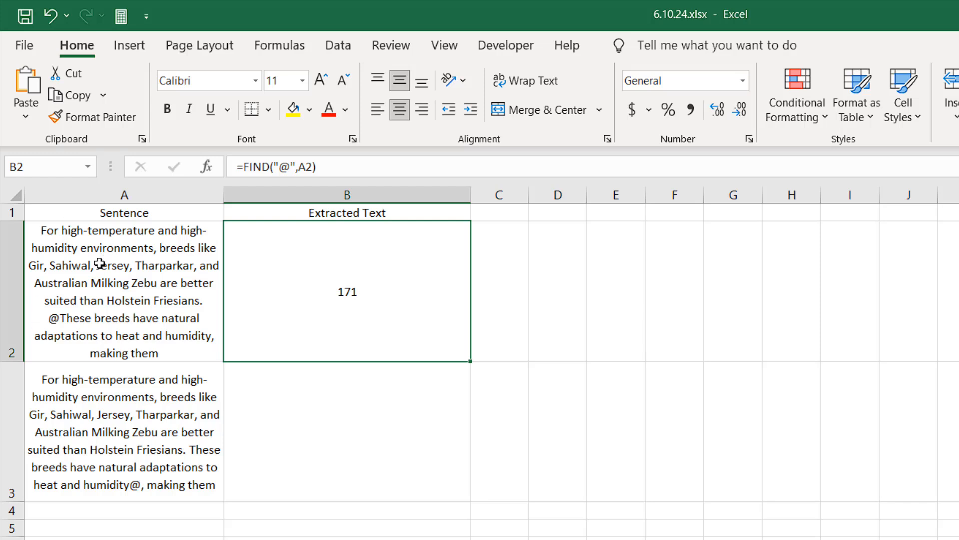
pyautogui.moveTo(307, 301)
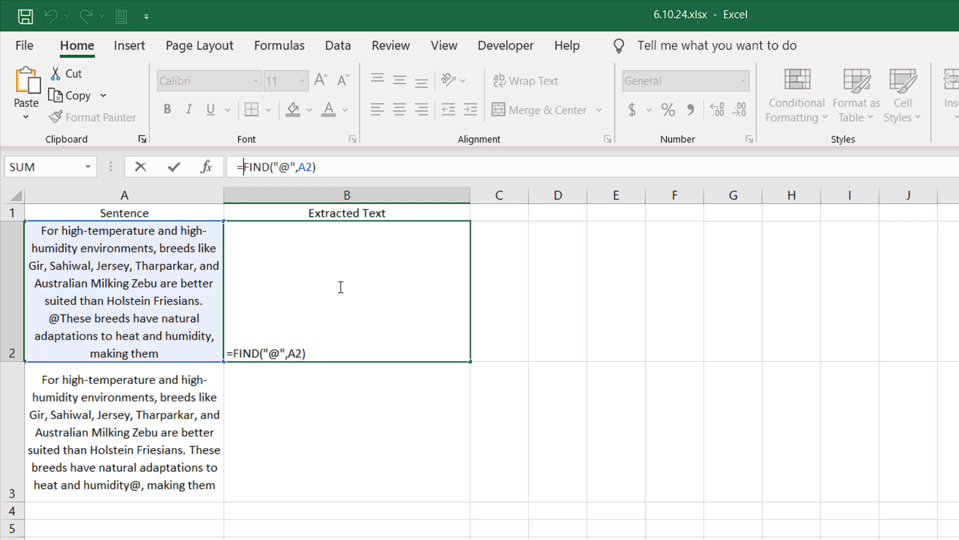
# Change B2 to =LEN(A2)-FIND("@",A2), returning 71 characters after the @
pyautogui.write('Len')
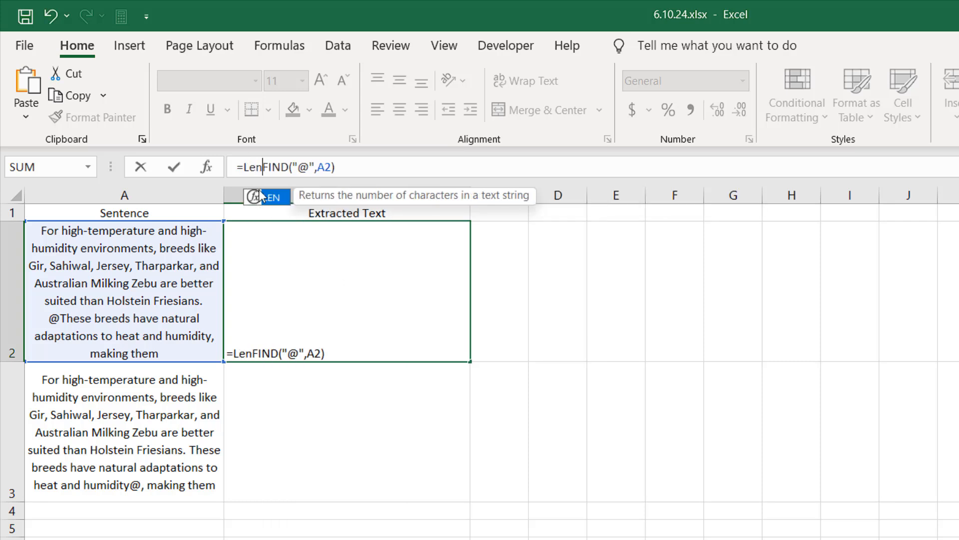
pyautogui.write('(A2')
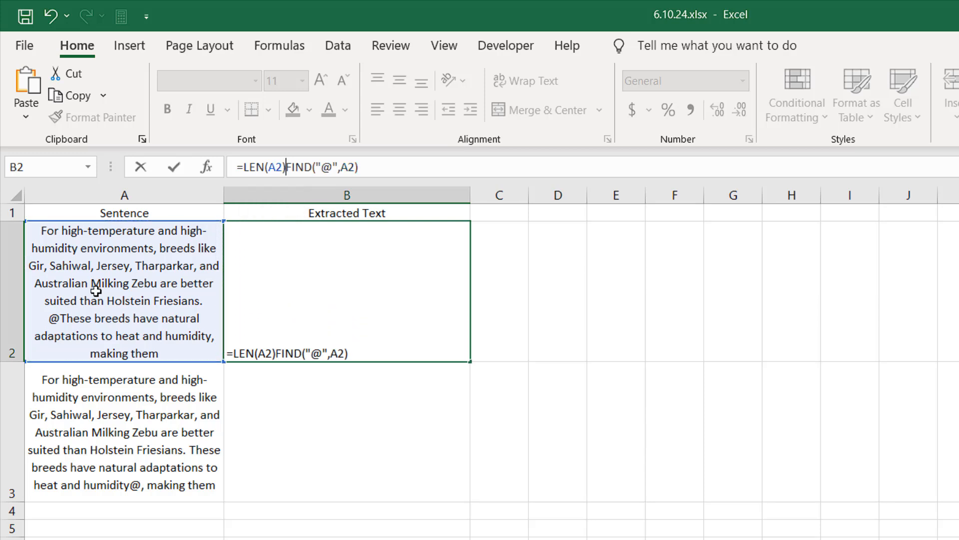
pyautogui.write('-')
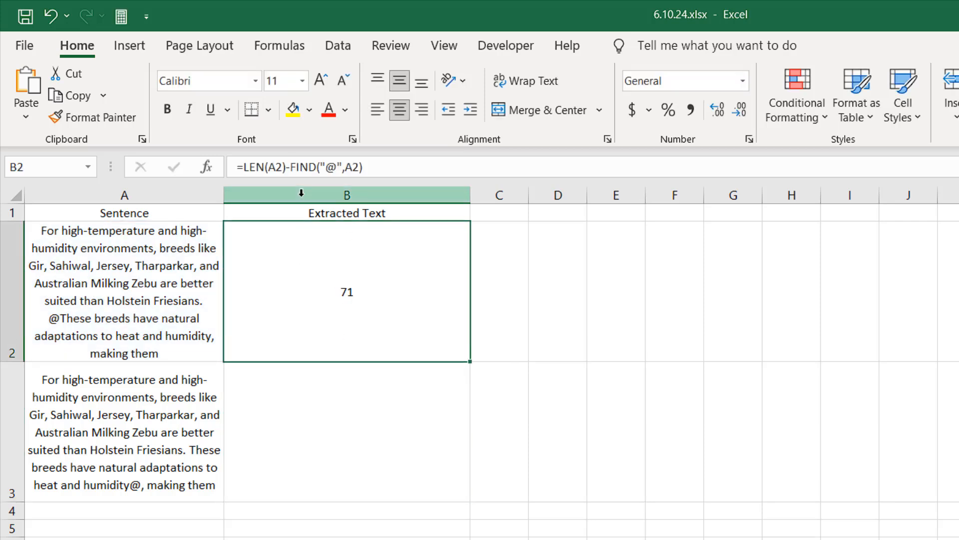
# Wrap B2's formula as =RIGHT(A2,LEN(A2)-FIND("@",A2)) to show the text after the @
pyautogui.doubleClick(347, 292)
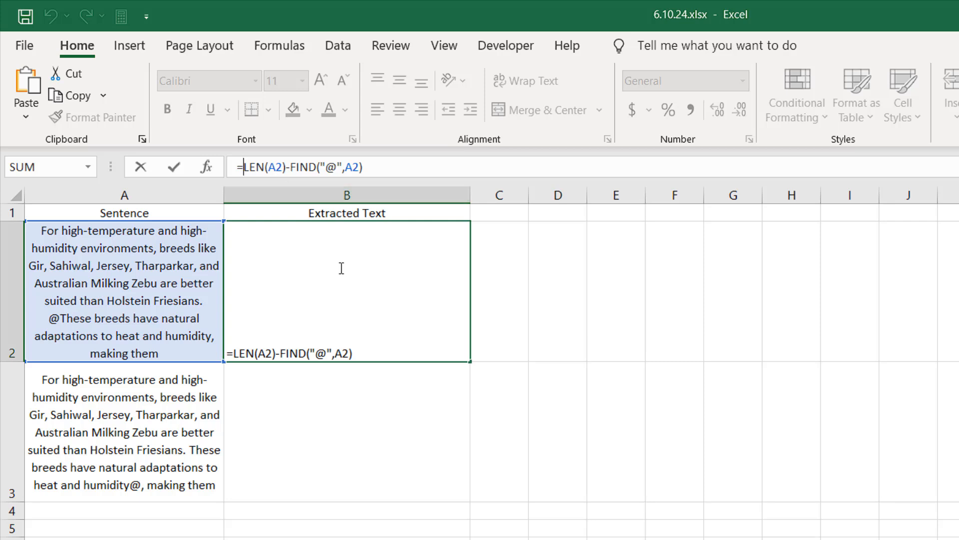
pyautogui.write('R')
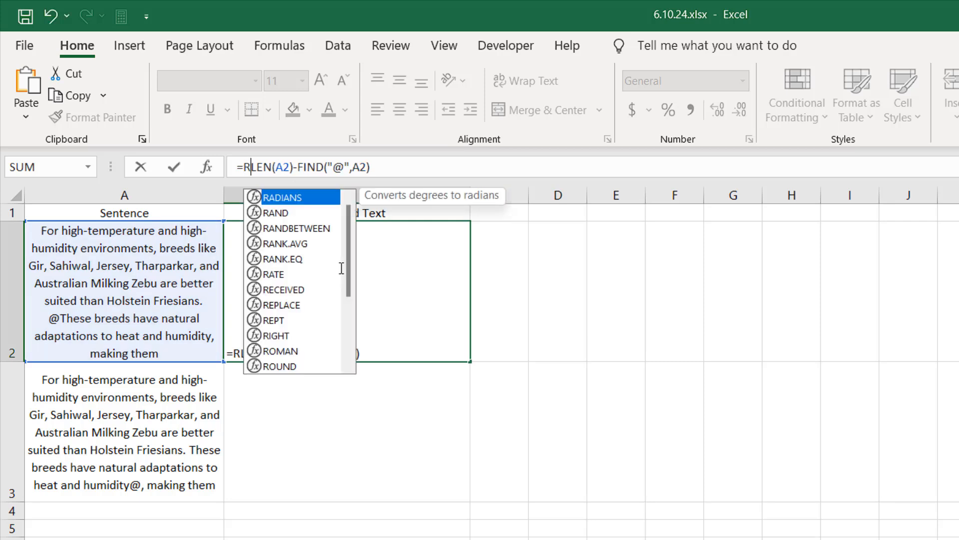
pyautogui.write('ight')
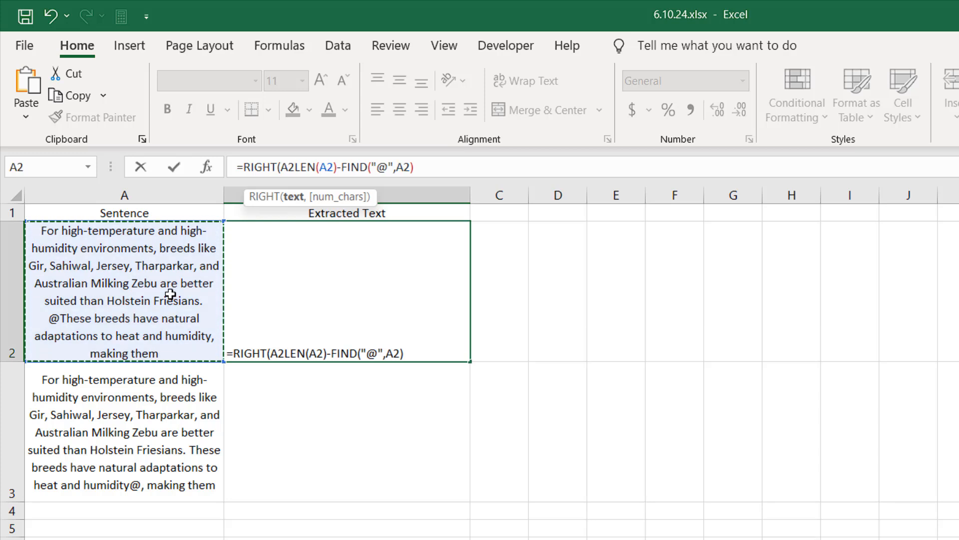
pyautogui.write(',')
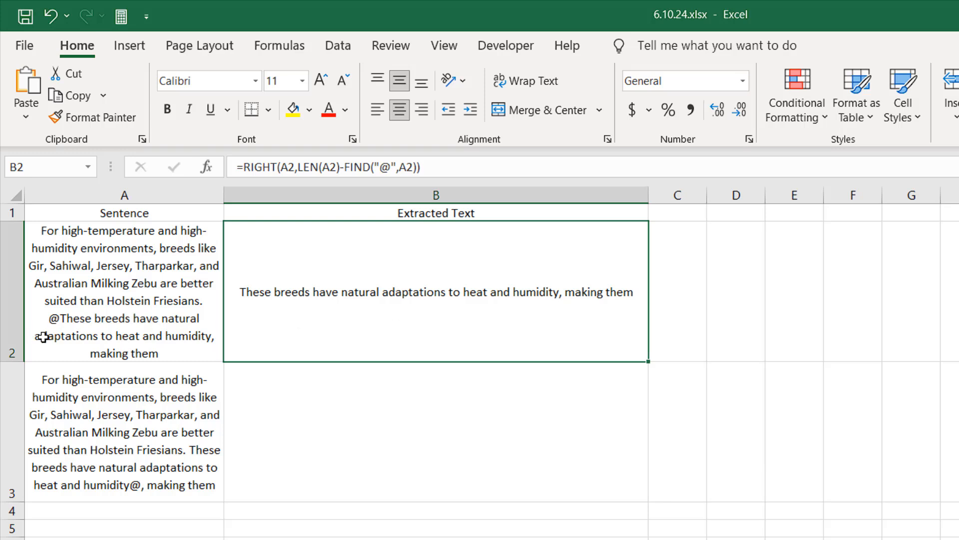
pyautogui.moveTo(48, 325)
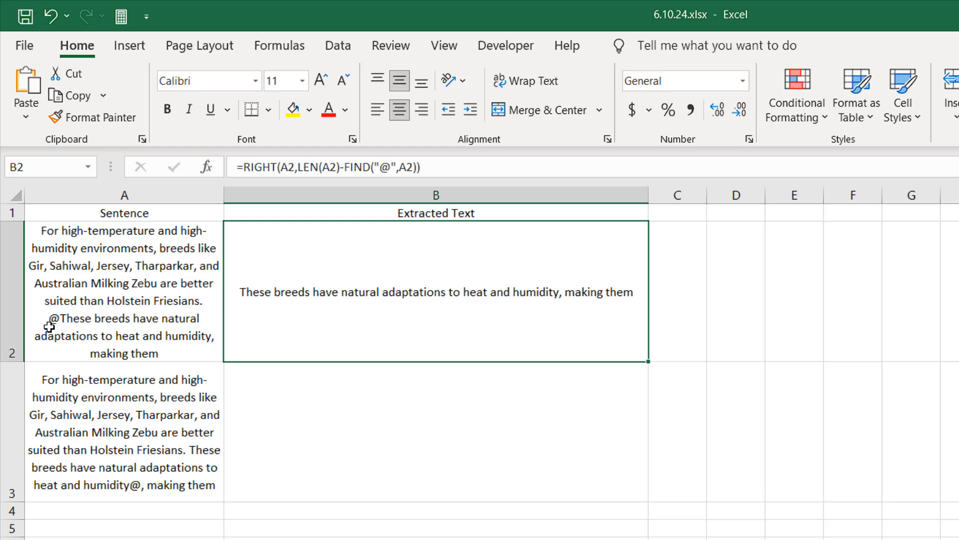
pyautogui.moveTo(52, 320)
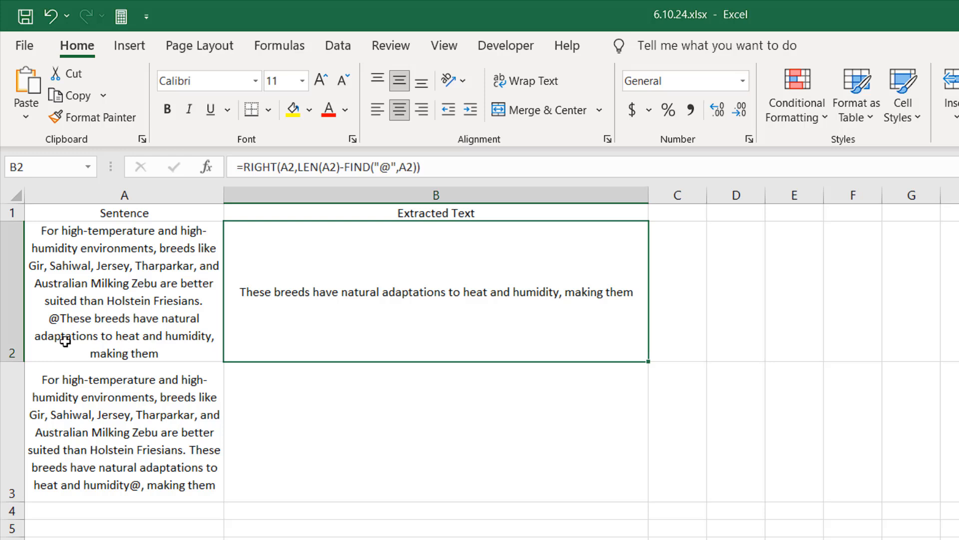
pyautogui.moveTo(311, 320)
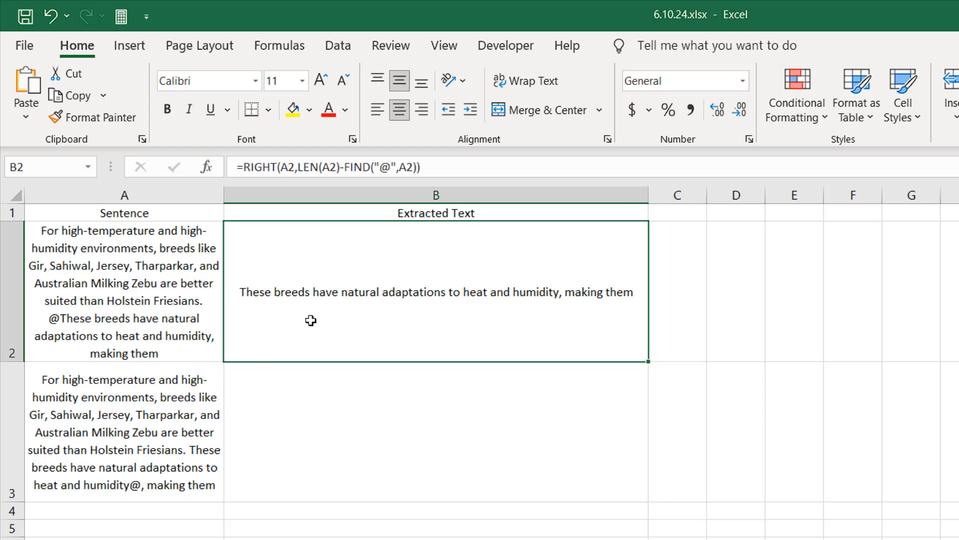
pyautogui.moveTo(61, 323)
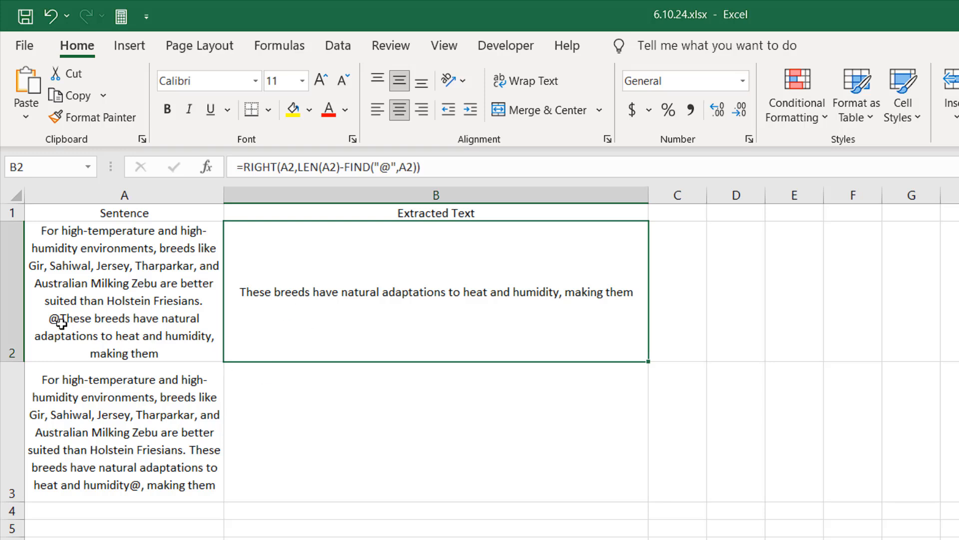
# Fill B2's formula down to B3, then check the A3 sentence and B2 result
pyautogui.moveTo(648, 360); pyautogui.dragTo(647, 466)
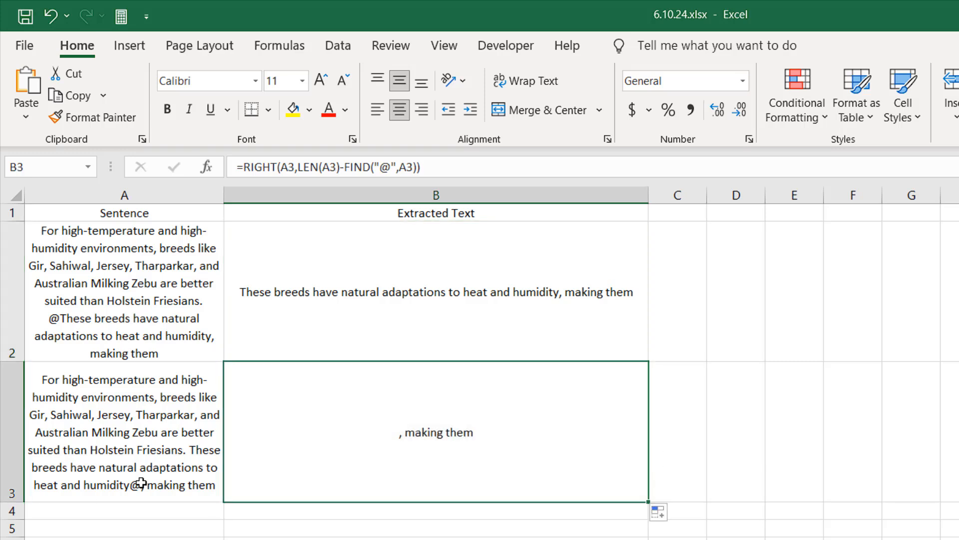
pyautogui.click(123, 432)
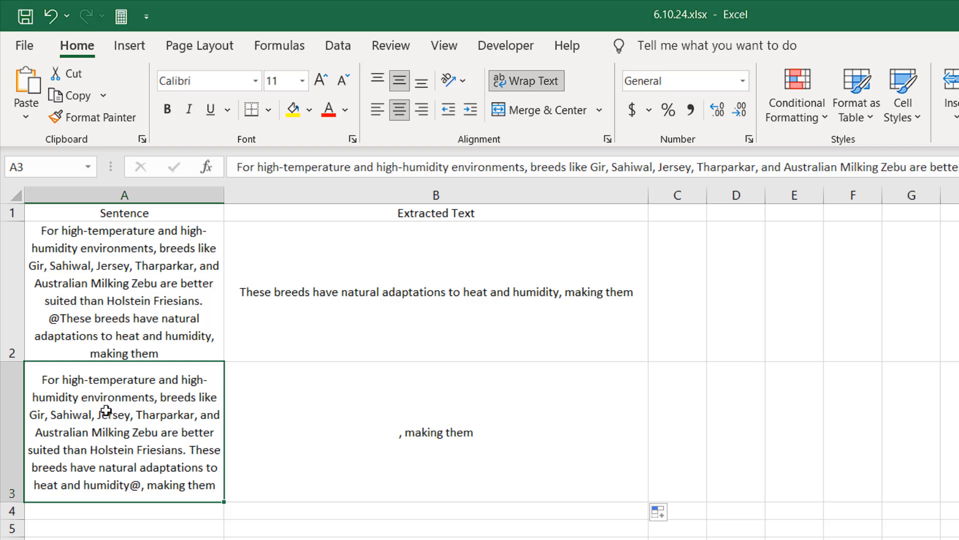
pyautogui.moveTo(450, 333)
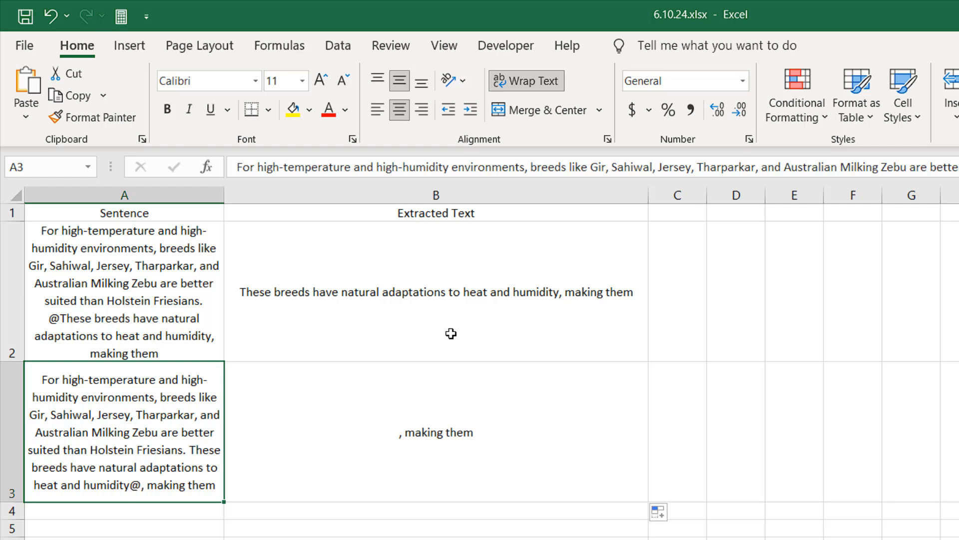
pyautogui.click(436, 291)
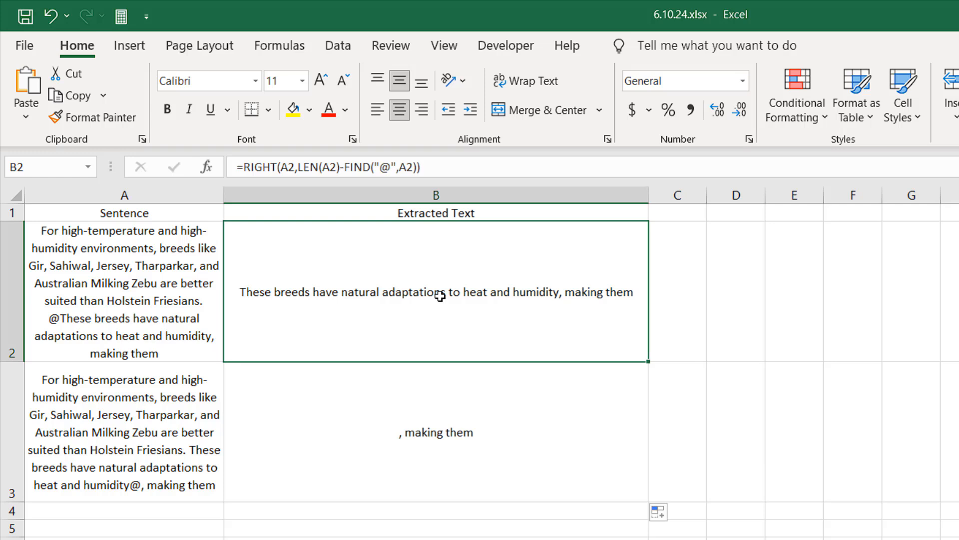